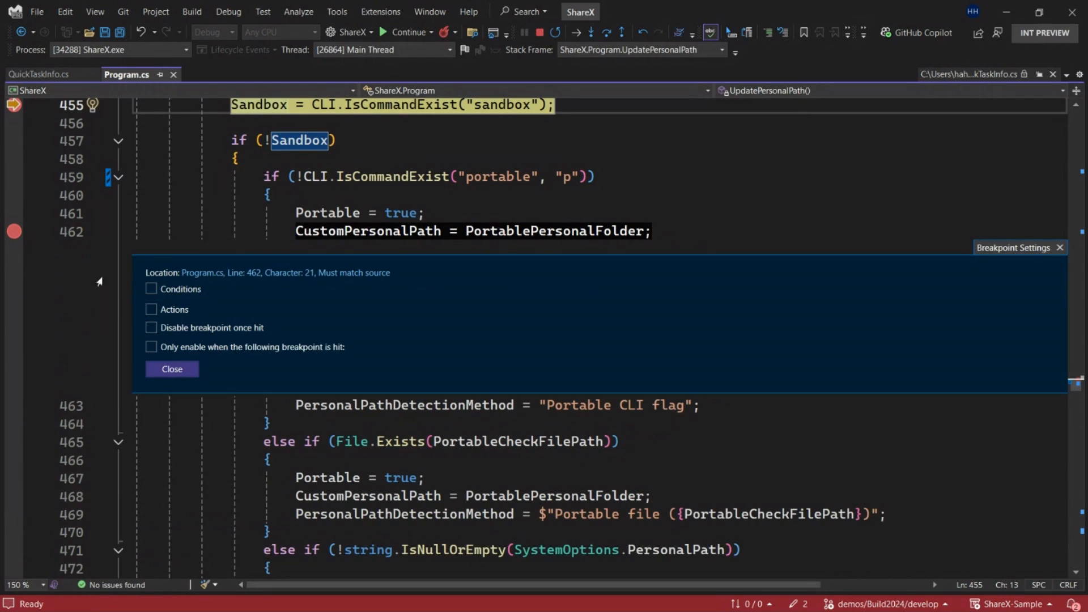
# Check the Conditions checkbox for the line 462 breakpoint, leaving the expression empty
pyautogui.click(151, 288)
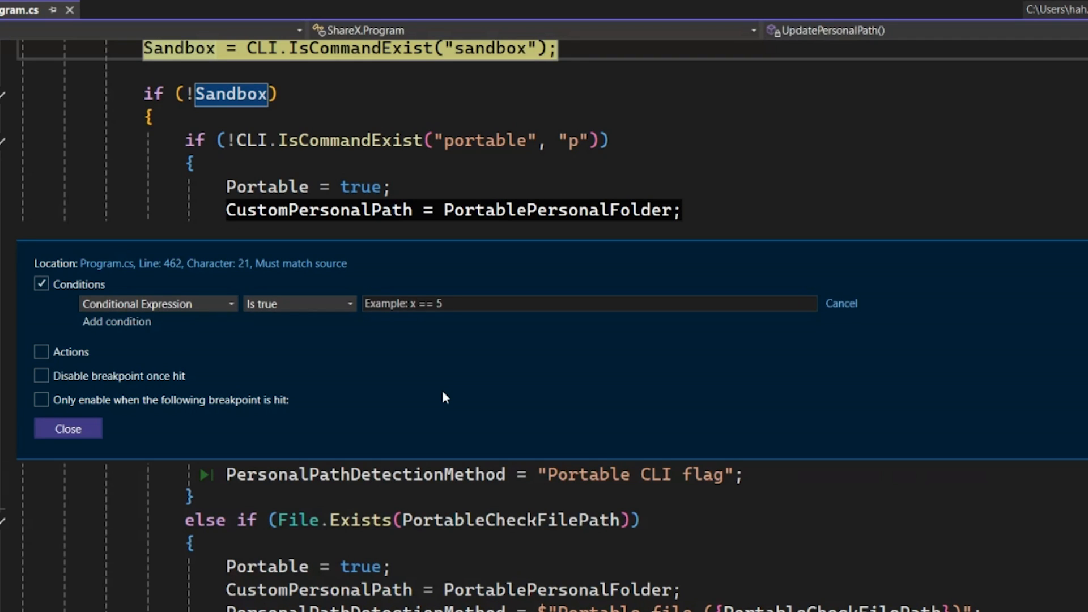
# Set the line 462 breakpoint condition to CustomPersonalPath == PortablePersonalFolder
pyautogui.click(41, 352)
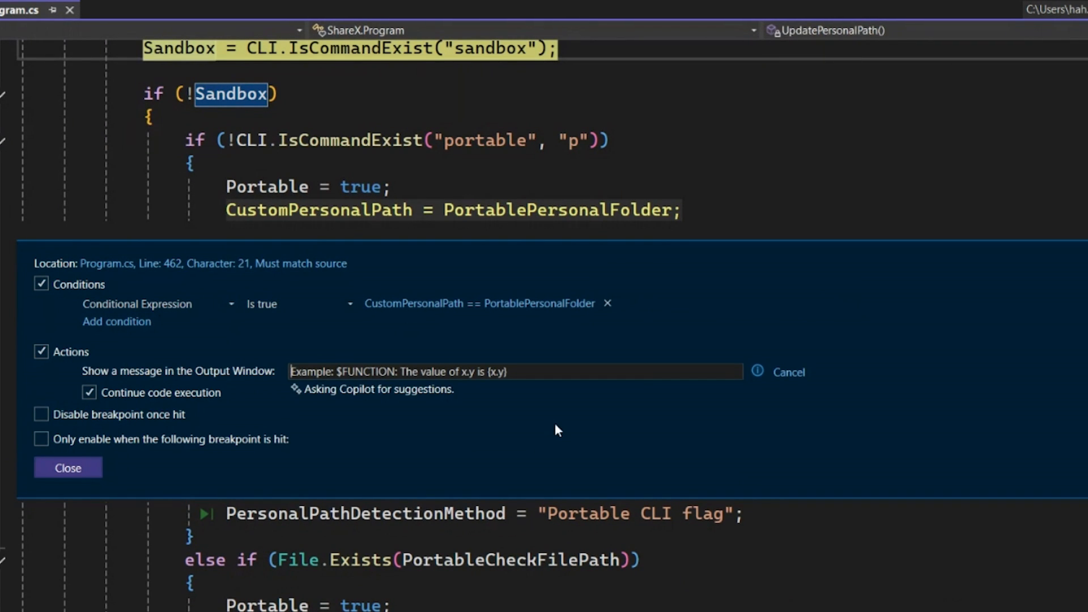
pyautogui.click(68, 467)
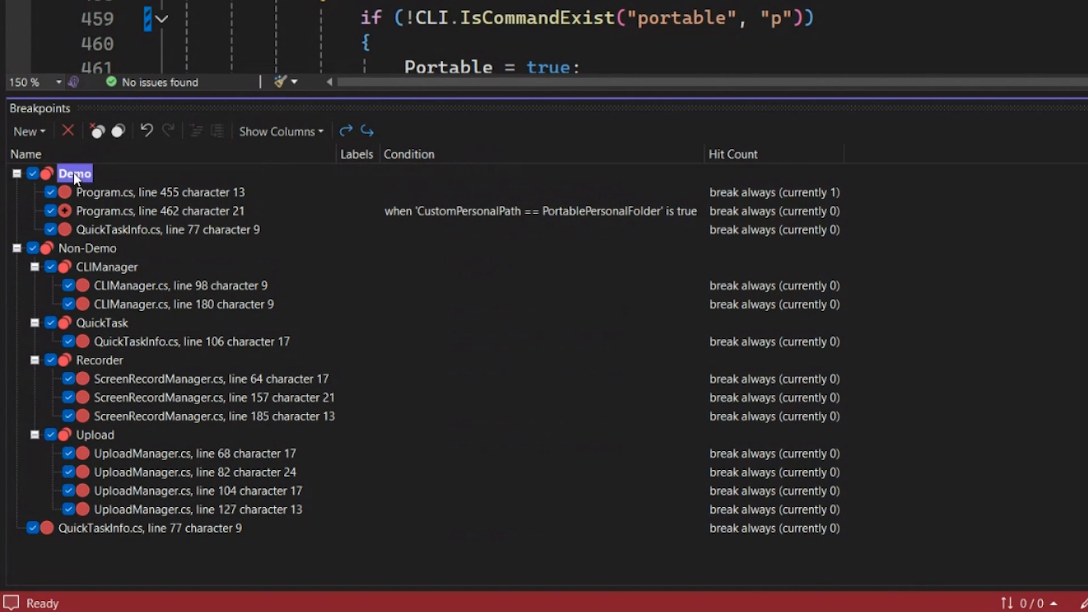
# Uncheck the Non-Demo group in the Breakpoints window, keeping the three Demo breakpoints enabled
pyautogui.click(33, 247)
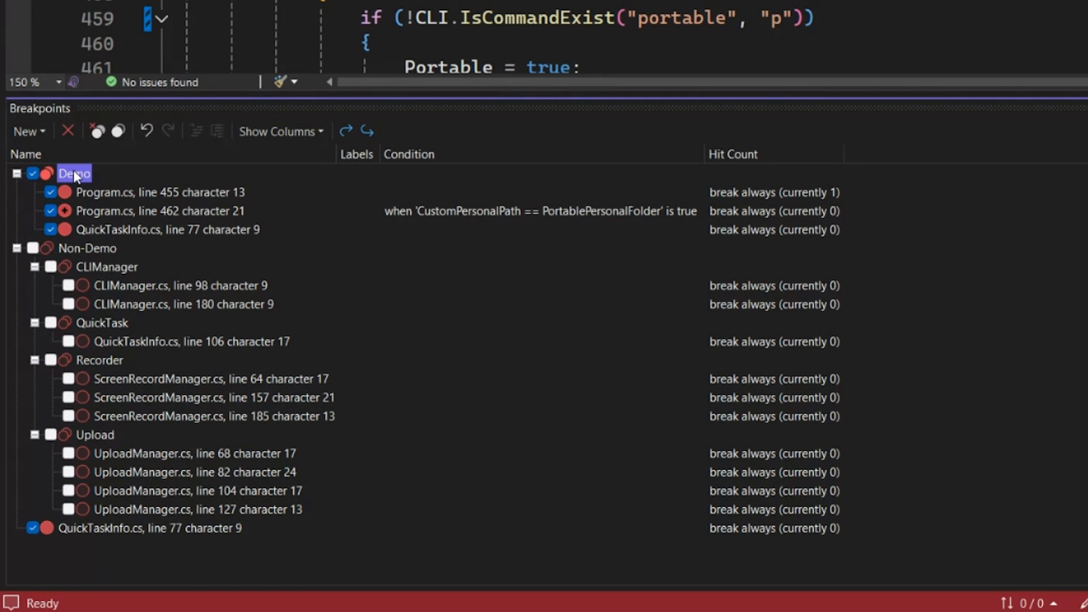